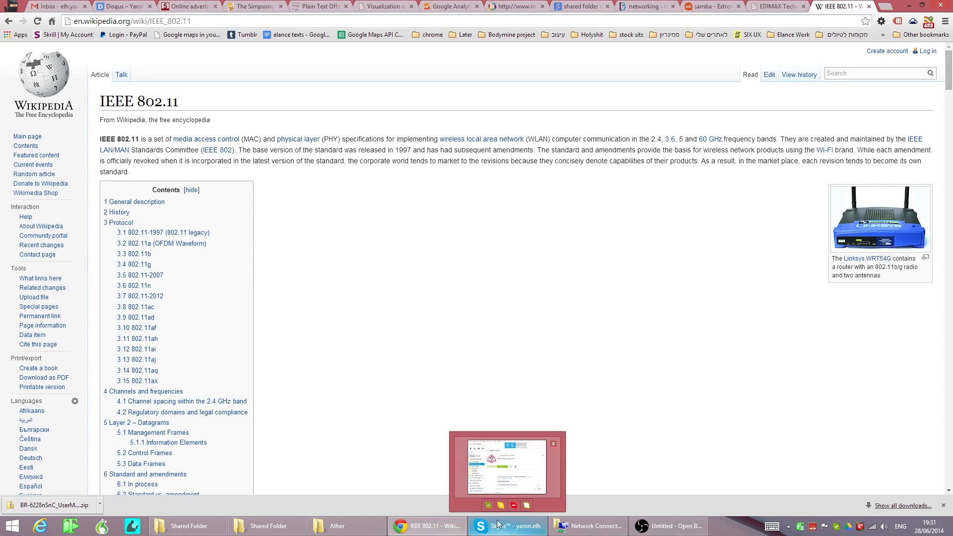
Enter gmail.com in a new Chrome tab, then bring up Network Connections.
text(gmail.com)
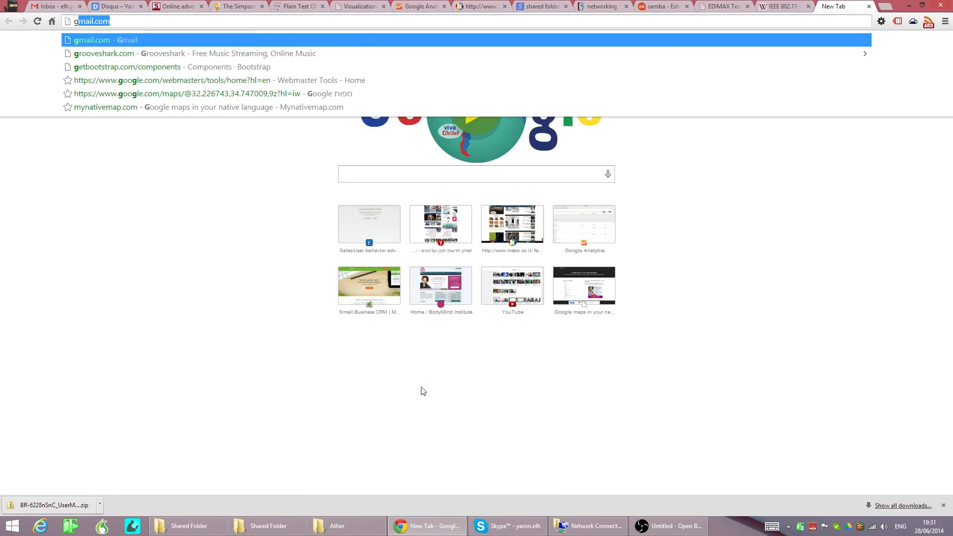
click(779, 6)
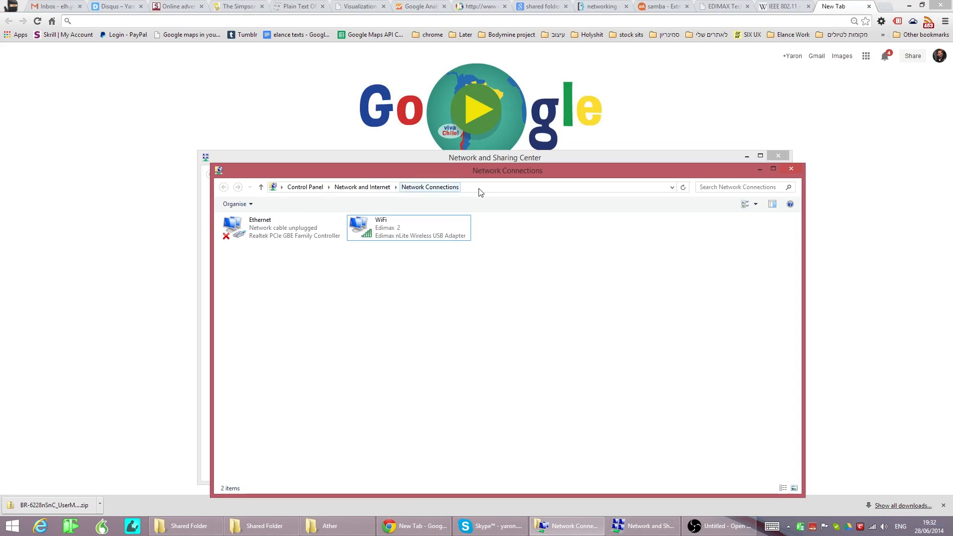
right_click(406, 227)
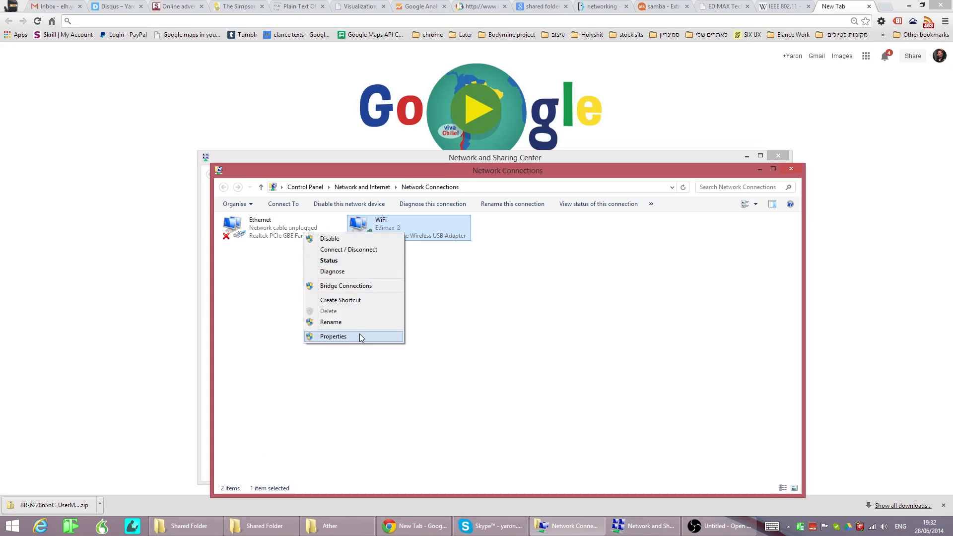
click(333, 337)
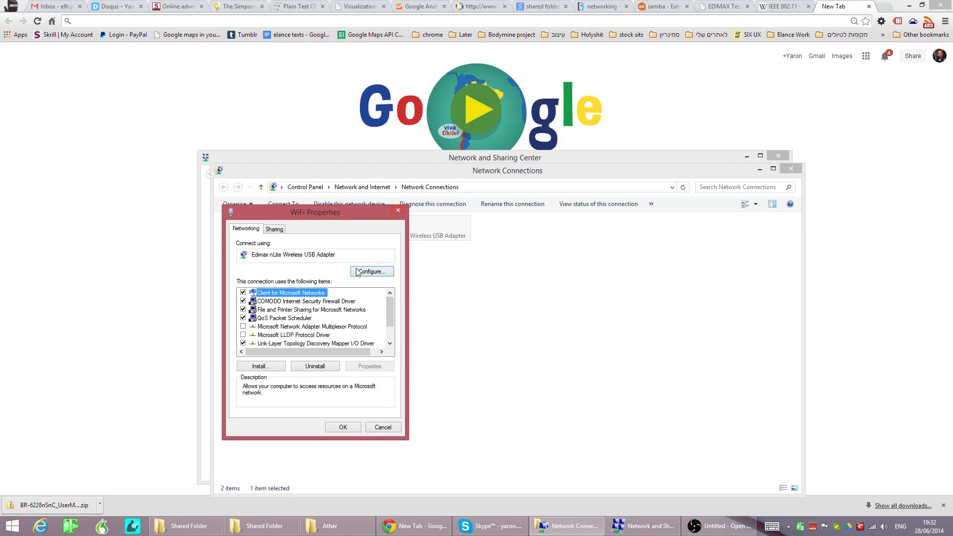
click(371, 271)
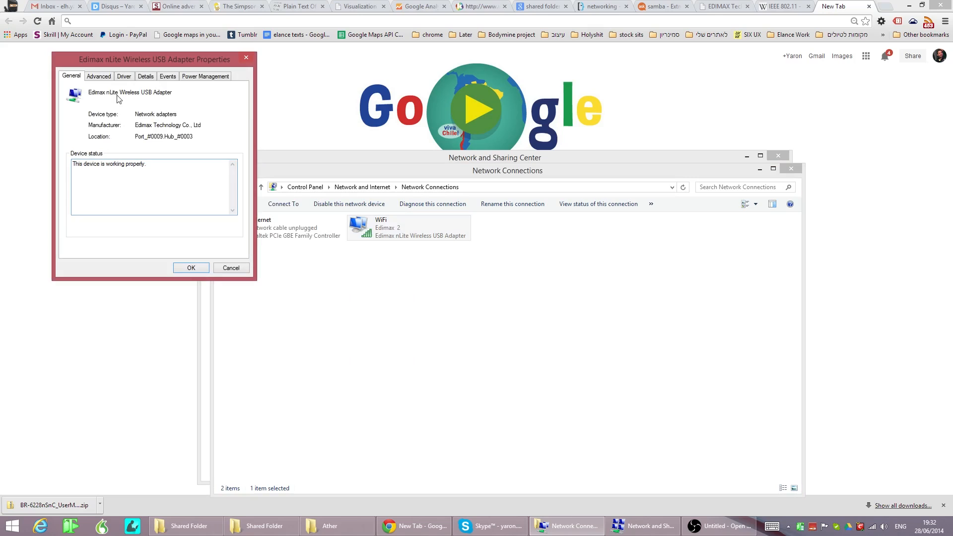
click(99, 76)
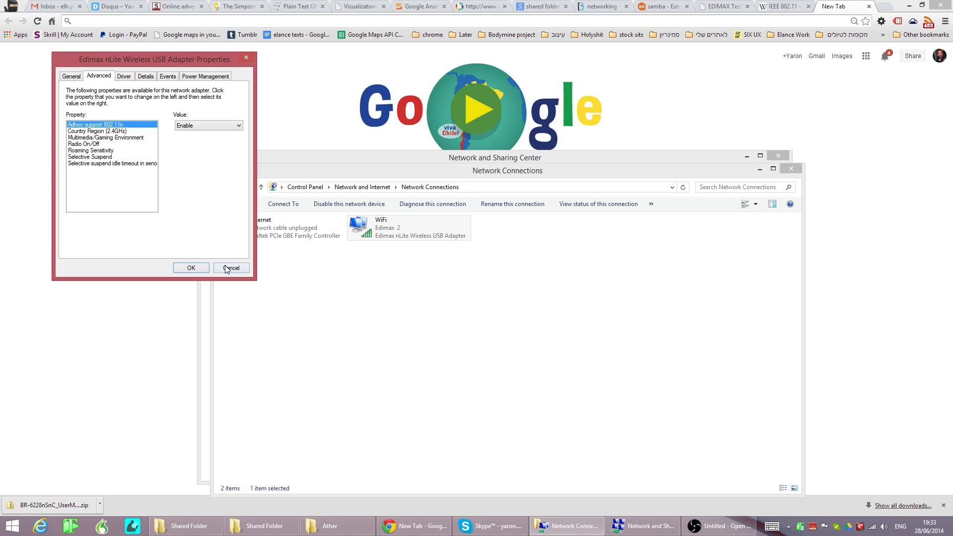
click(230, 267)
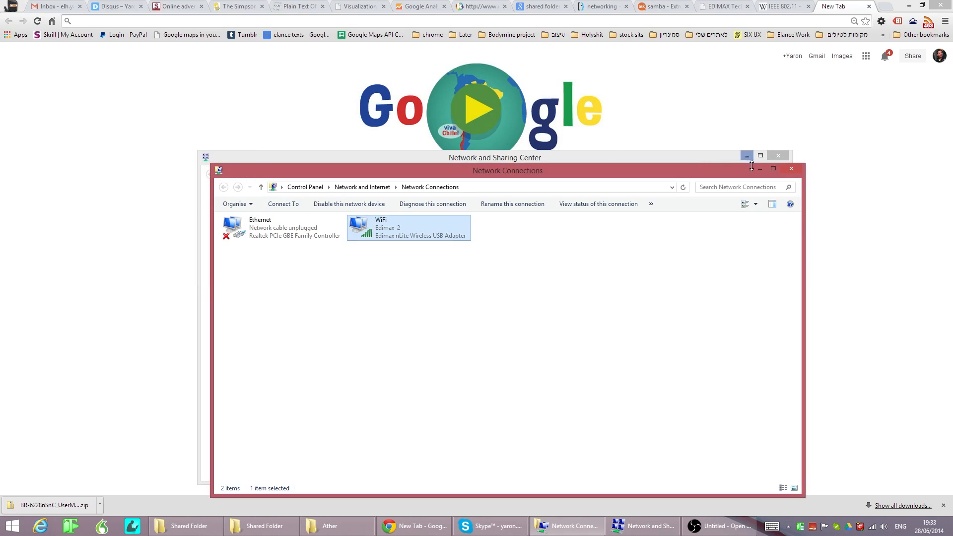
mouse_move(763, 168)
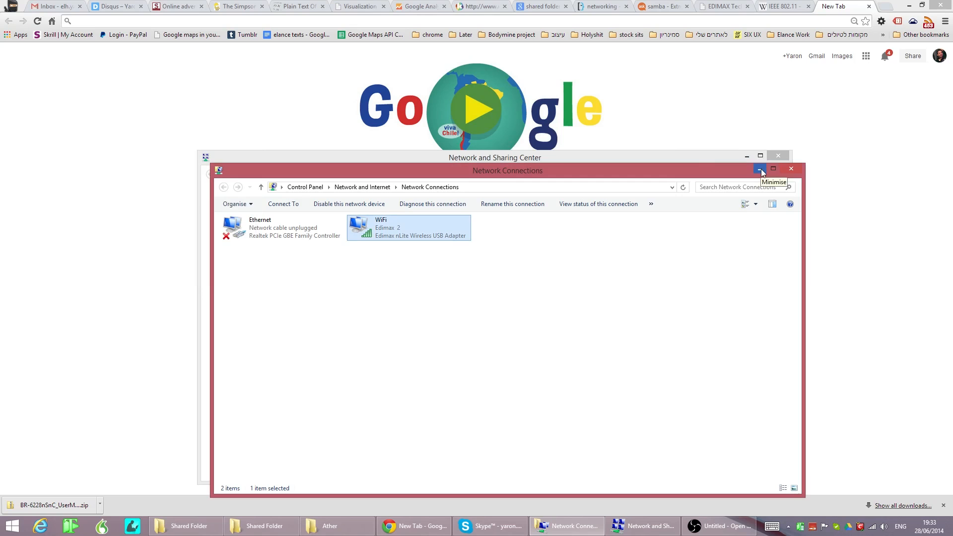
mouse_move(664, 5)
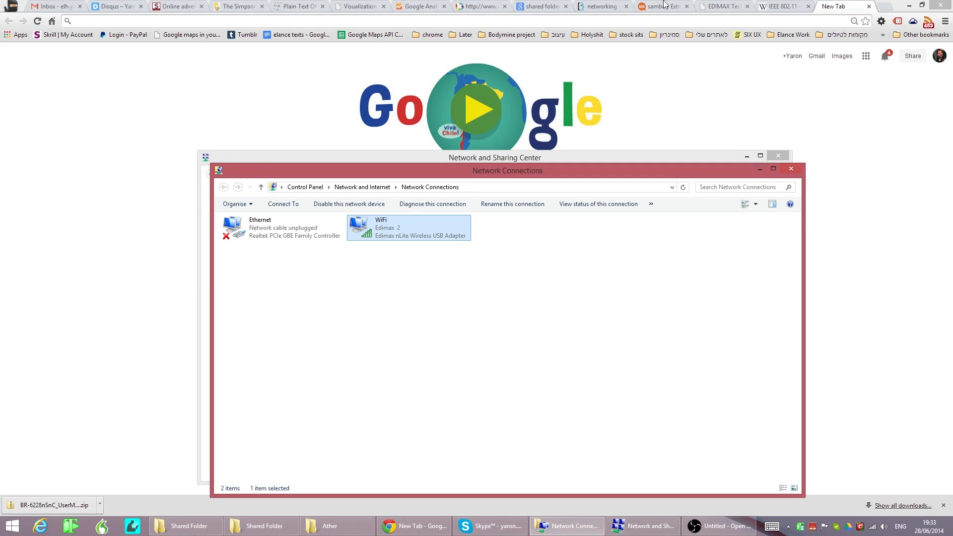
Set the Edimax router's wireless band to 2.4 GHz (N) under General Setup > Wireless.
click(720, 6)
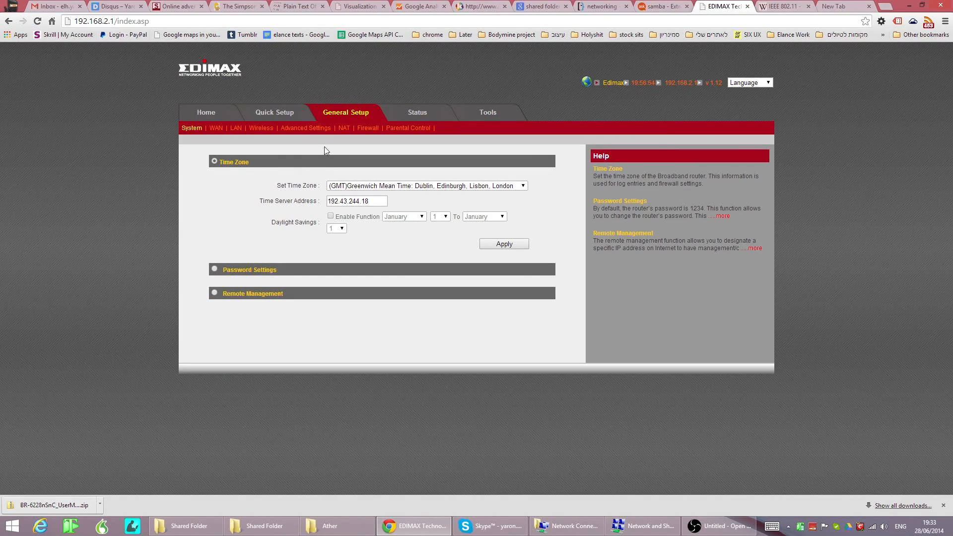
mouse_move(353, 116)
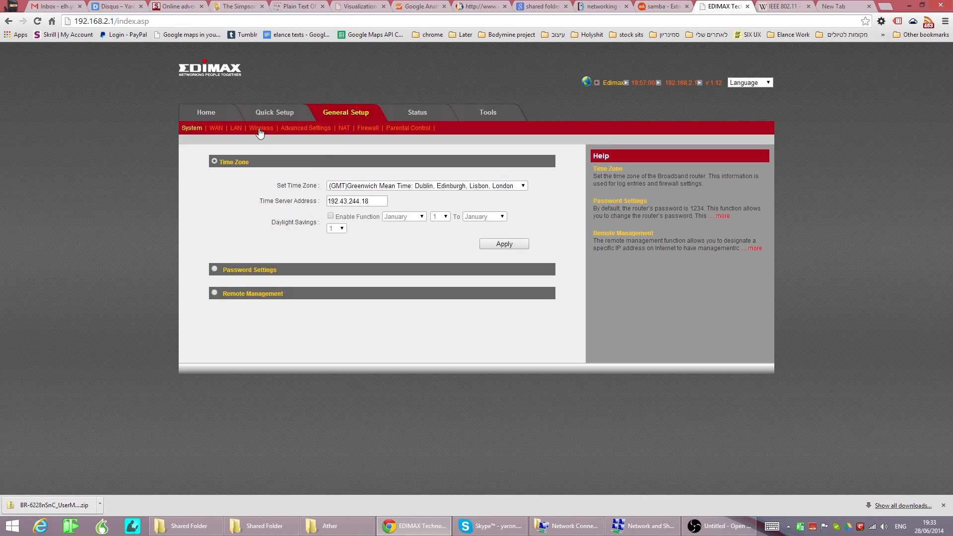
click(260, 128)
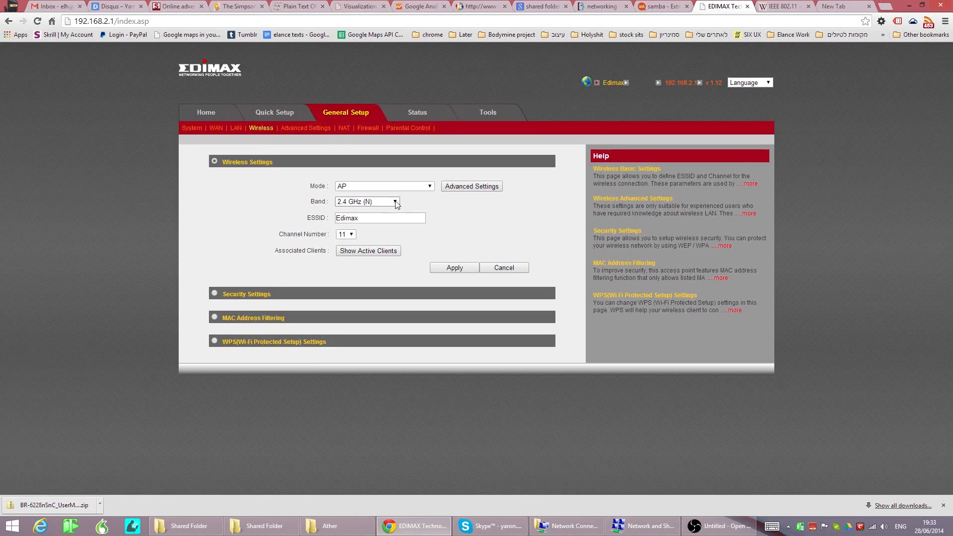
click(368, 201)
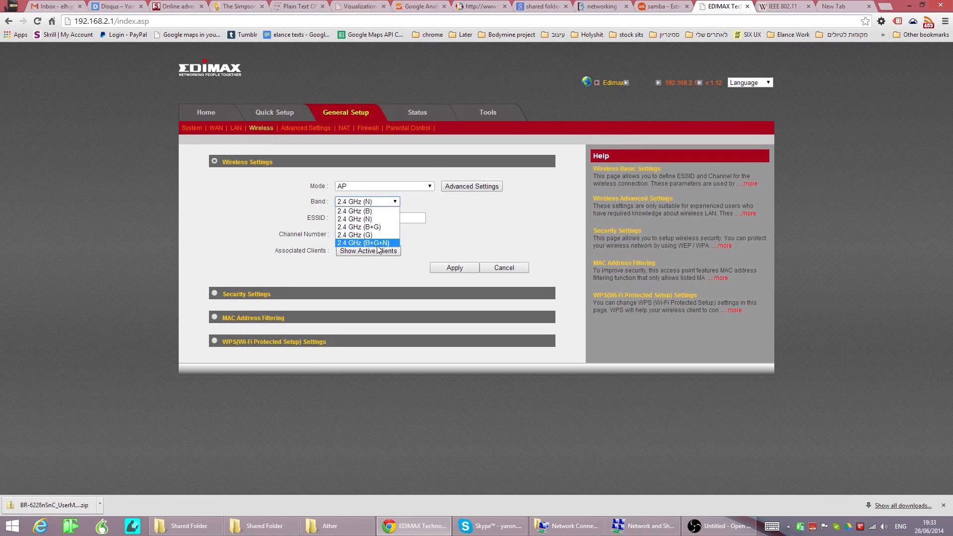
click(780, 7)
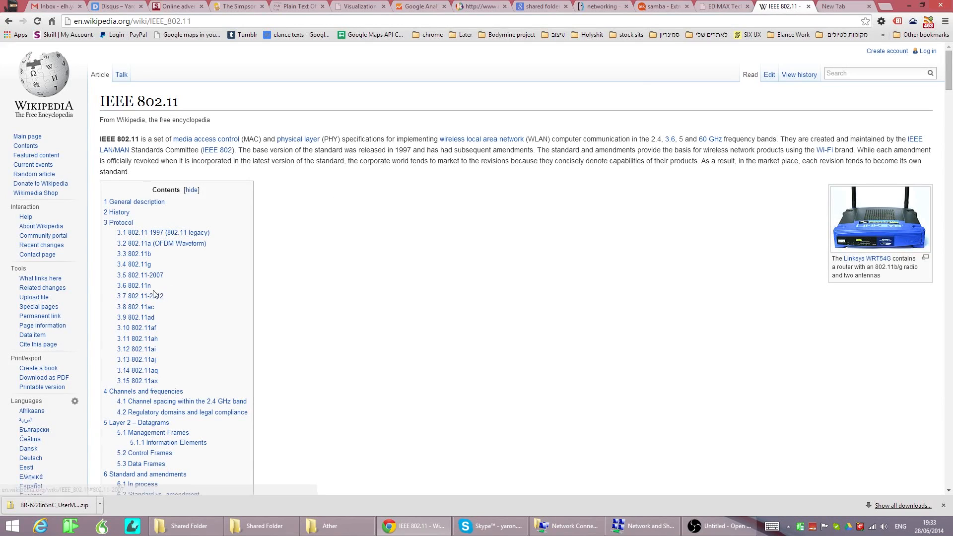
mouse_move(134, 286)
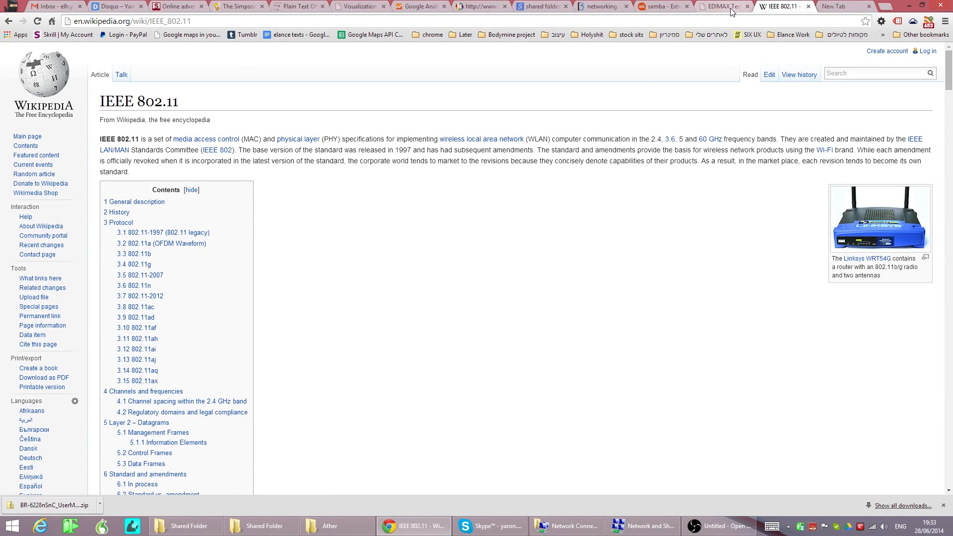
Return to the EDIMAX tab and bring up Network and Sharing Center.
click(720, 6)
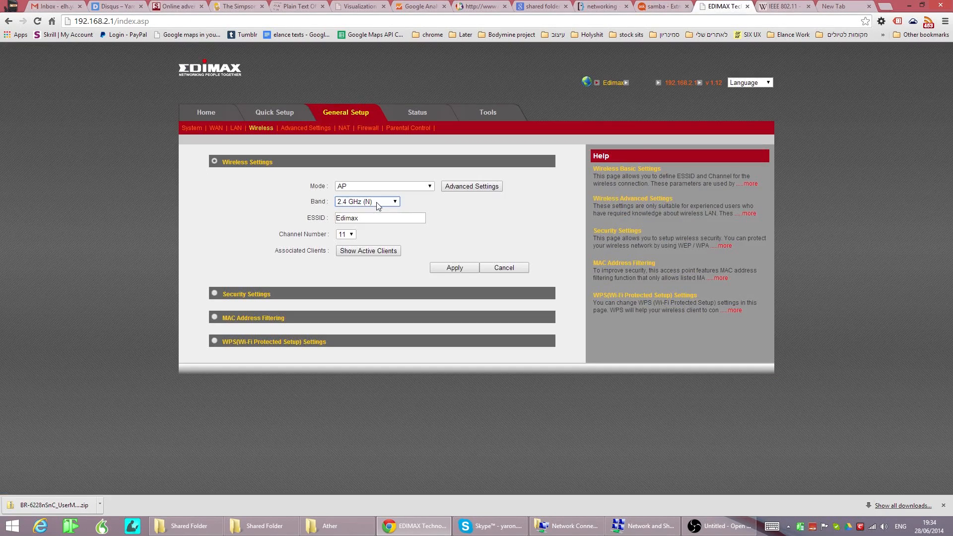
mouse_move(687, 471)
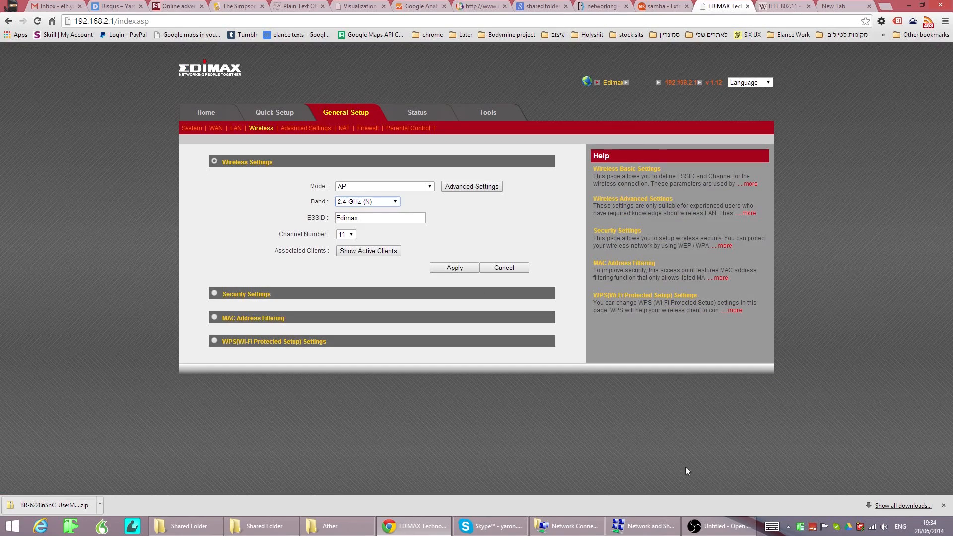
click(641, 525)
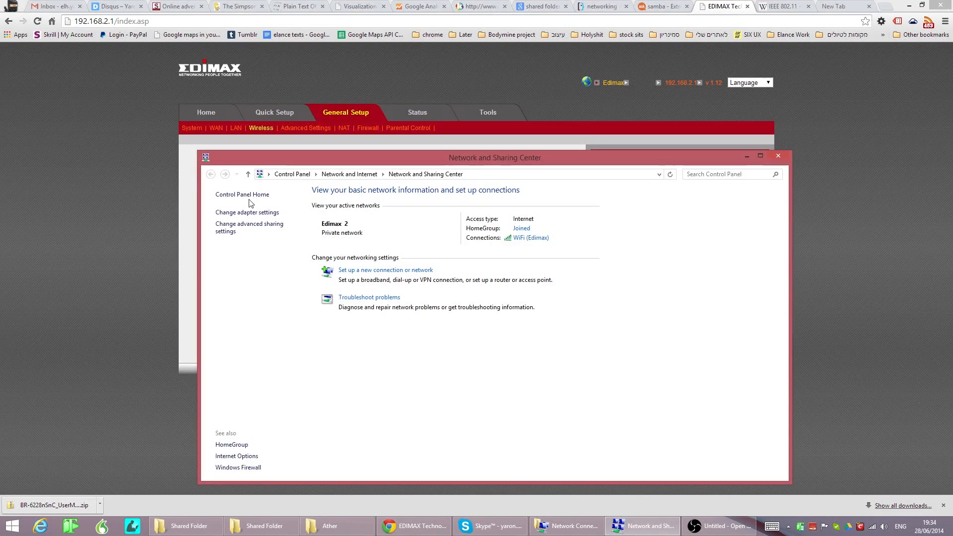
Open the WiFi adapter's properties from Change adapter settings and view its Advanced tab.
click(247, 212)
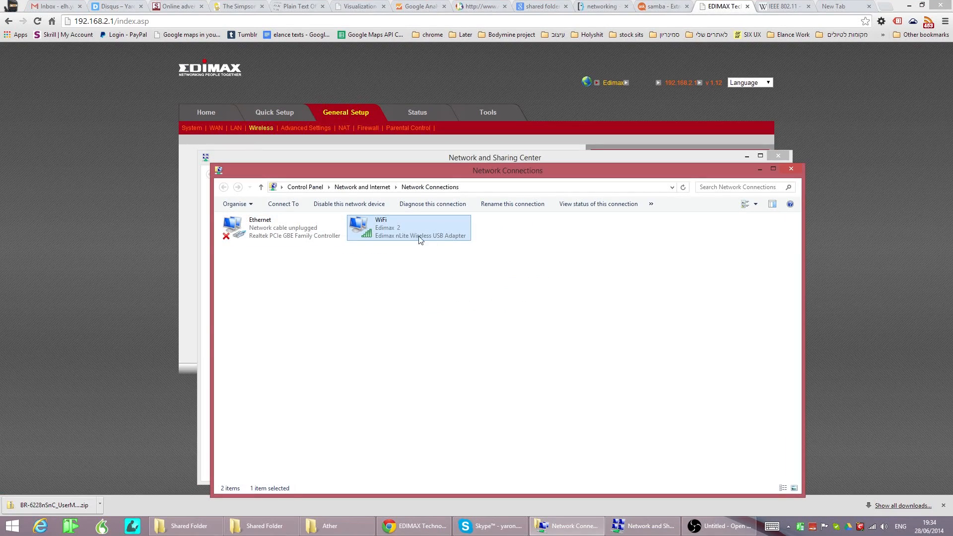
double_click(408, 228)
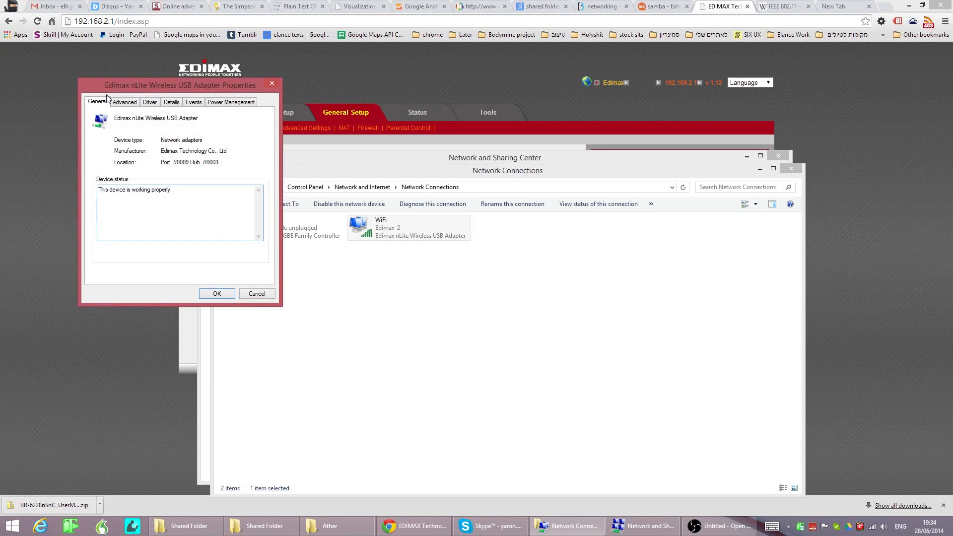
click(124, 101)
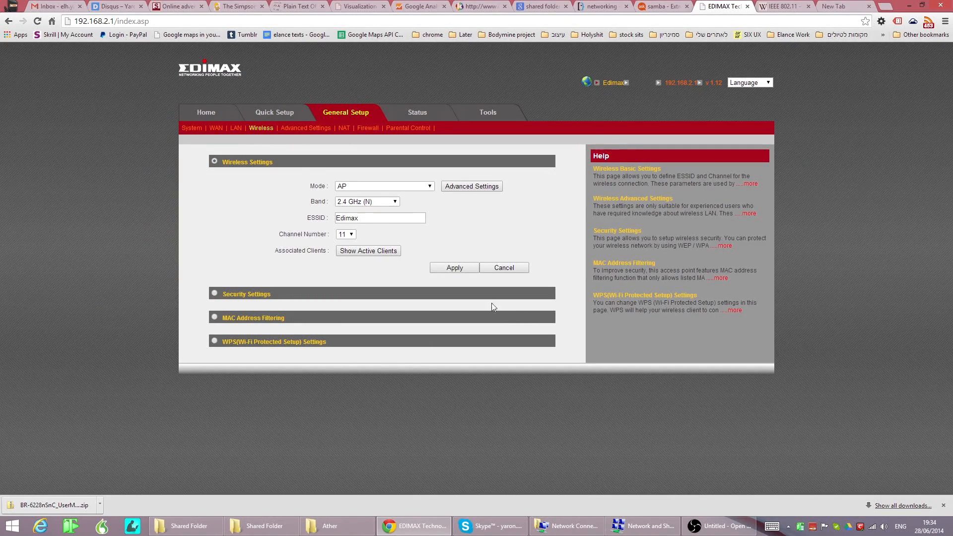
mouse_move(849, 73)
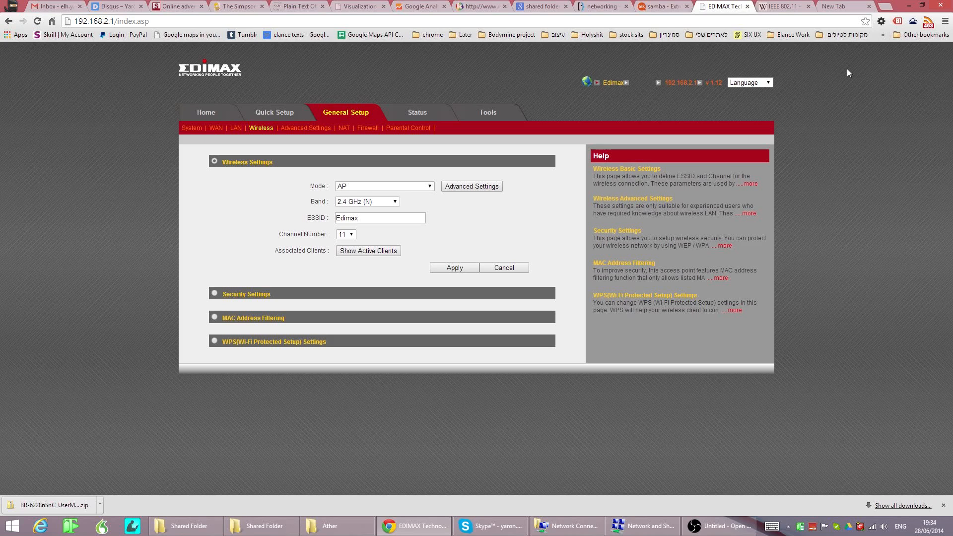
mouse_move(854, 136)
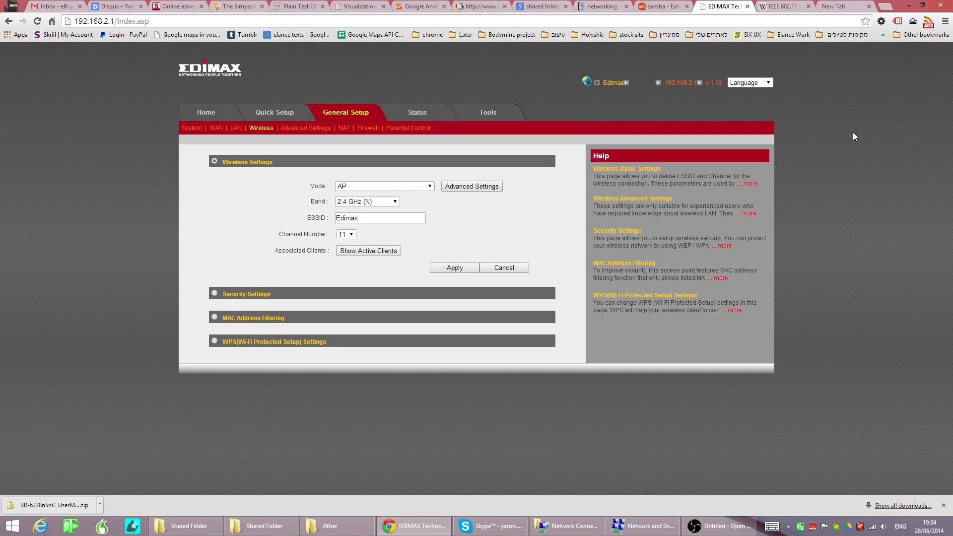
mouse_move(820, 384)
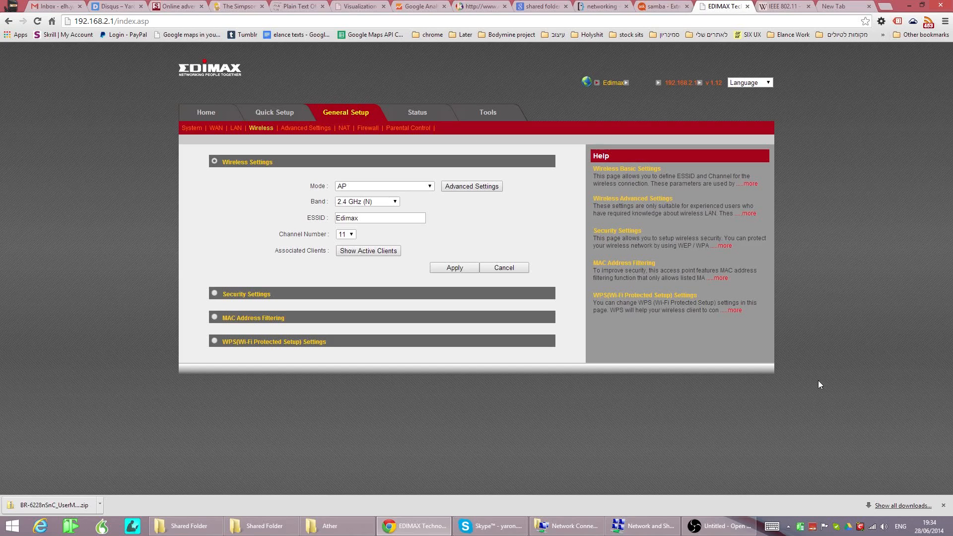
mouse_move(810, 404)
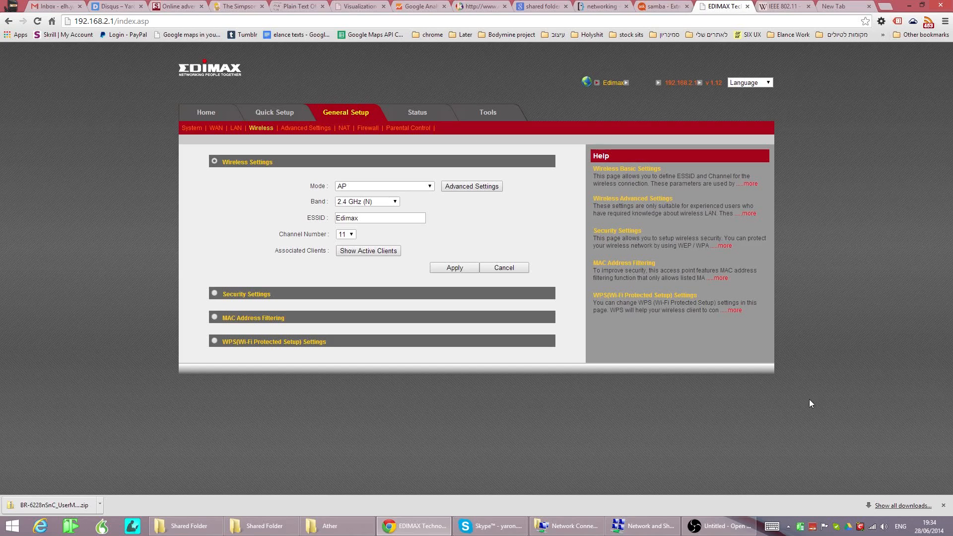
mouse_move(775, 446)
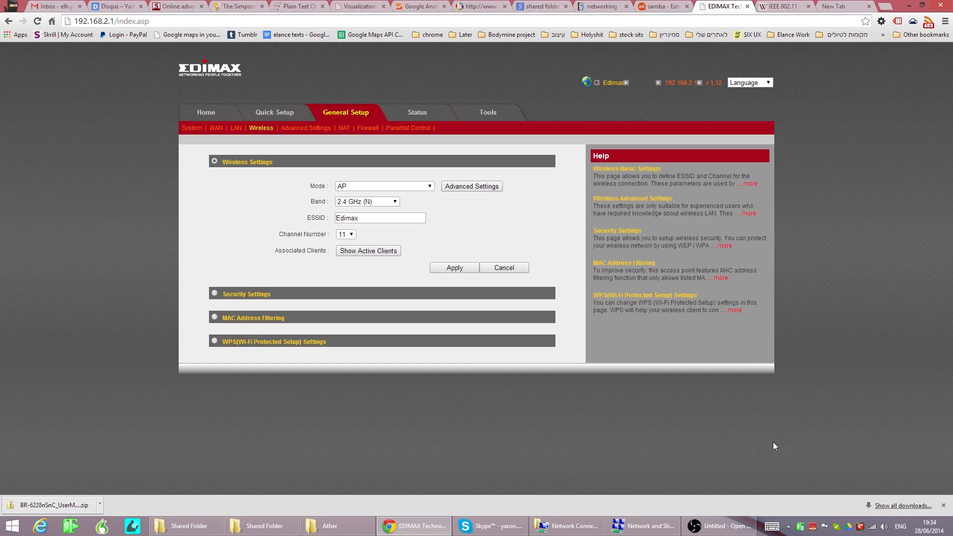
mouse_move(768, 467)
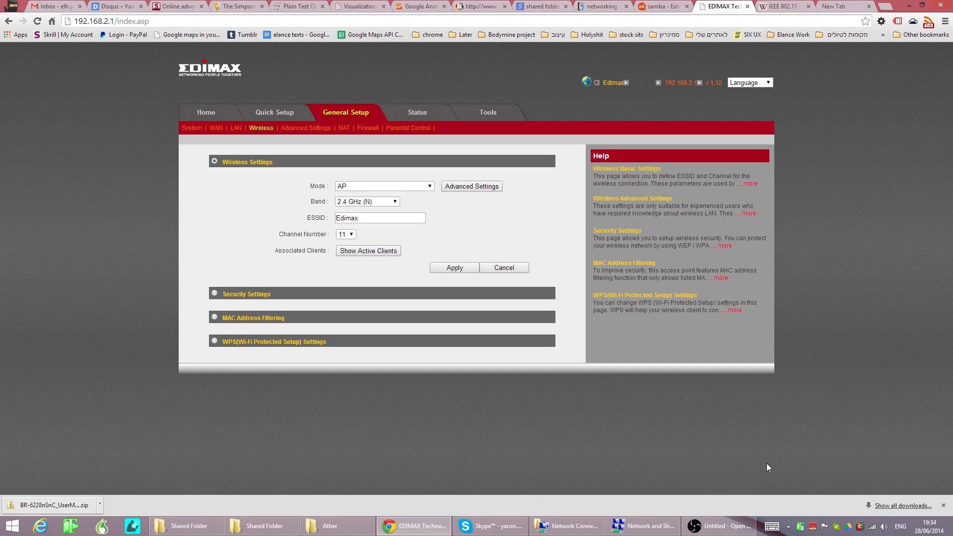